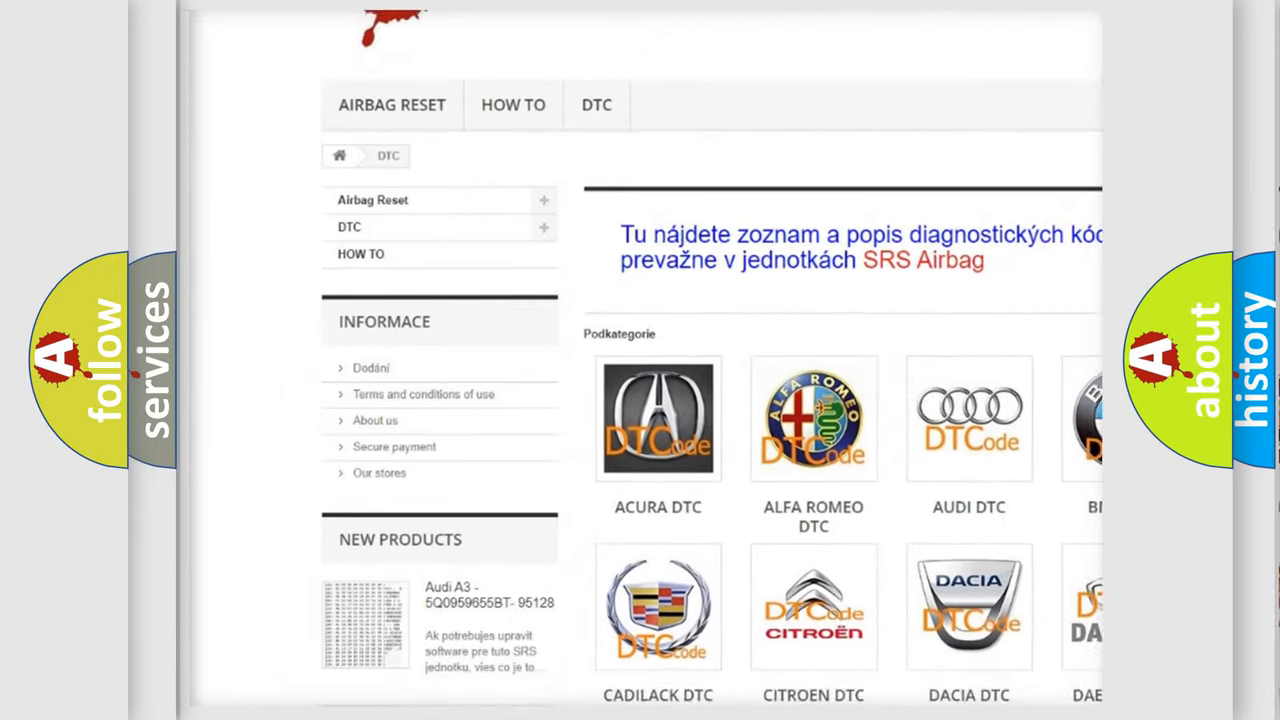
scroll(down, 3)
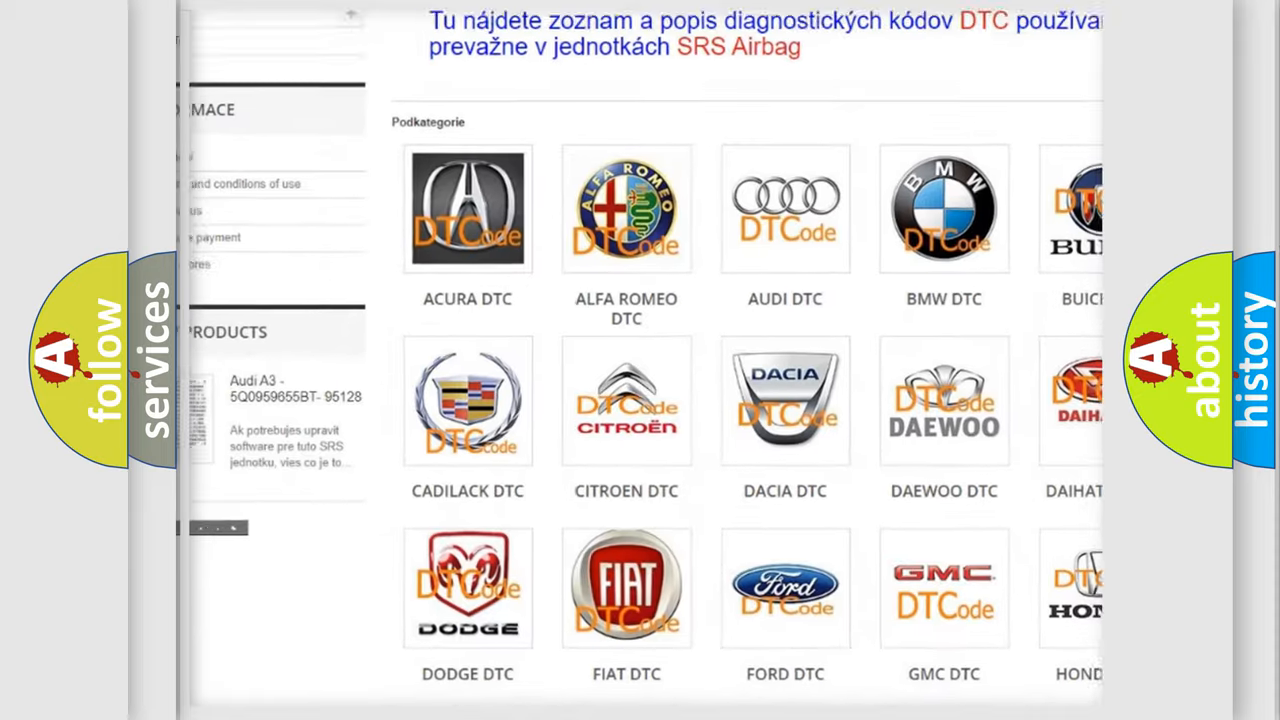
scroll(down, 3)
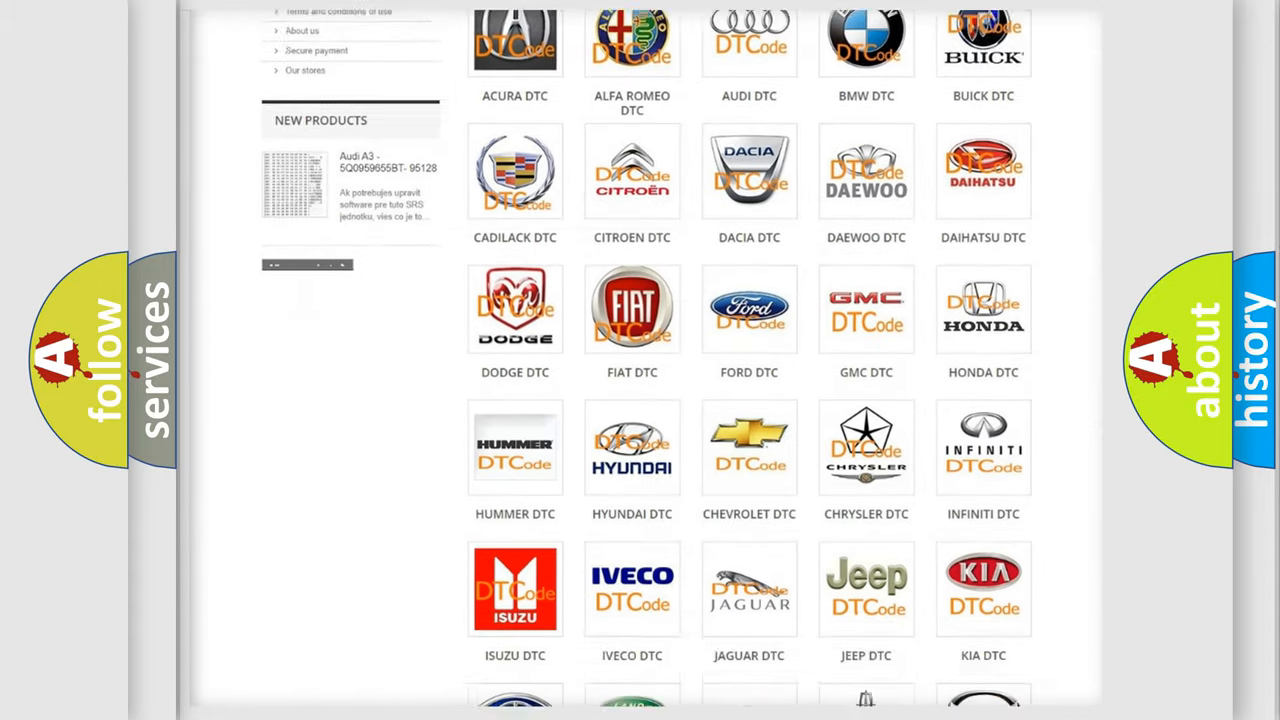
scroll(down, 3)
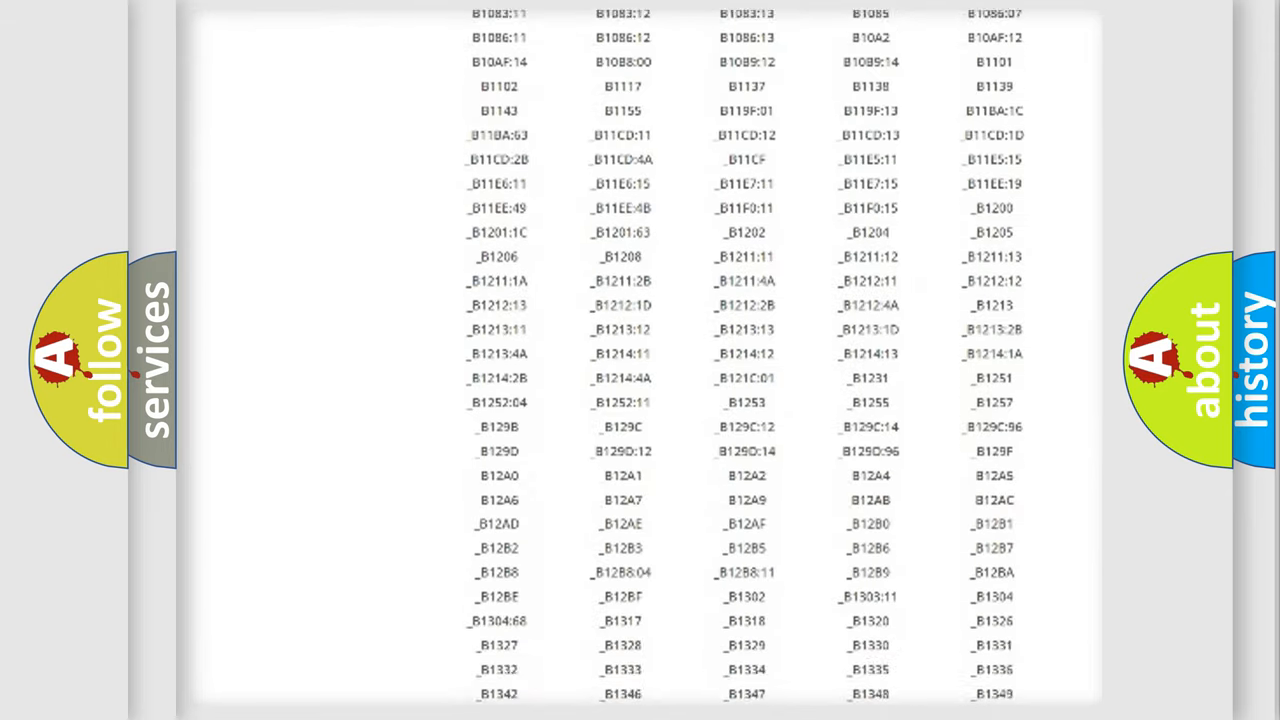
scroll(down, 3)
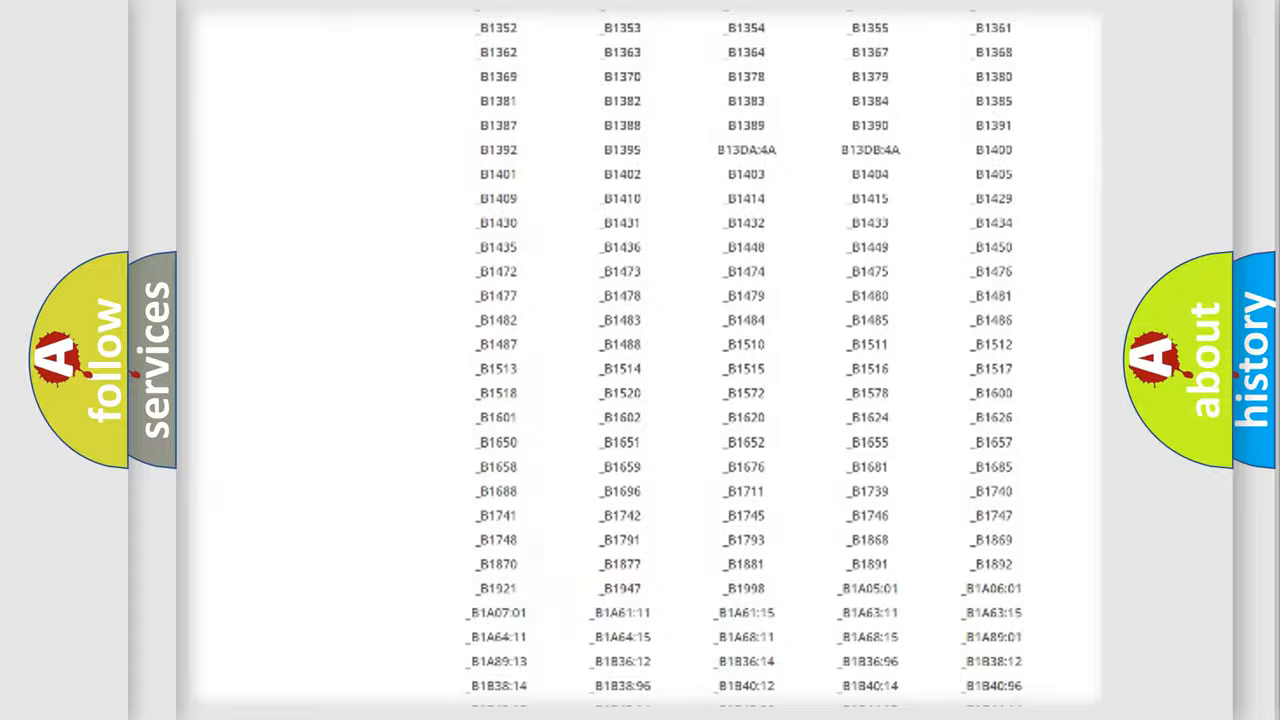
scroll(up, 3)
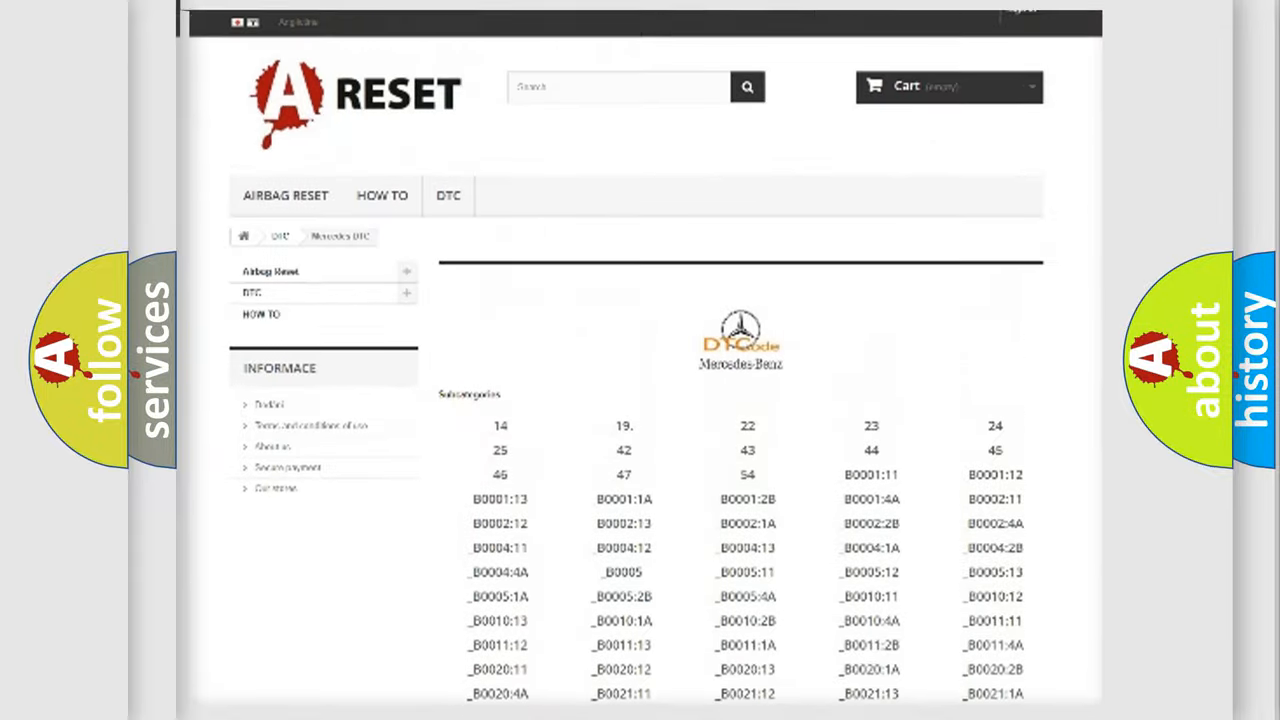